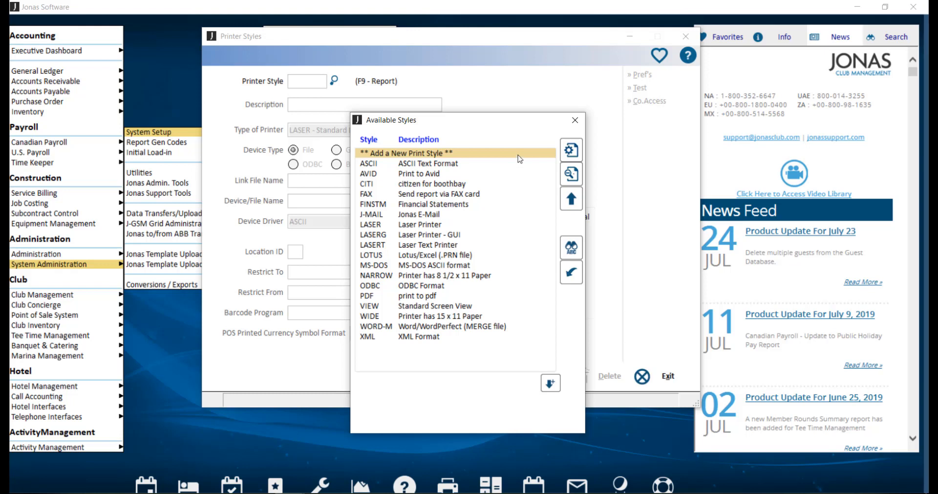
mouse_move(519, 157)
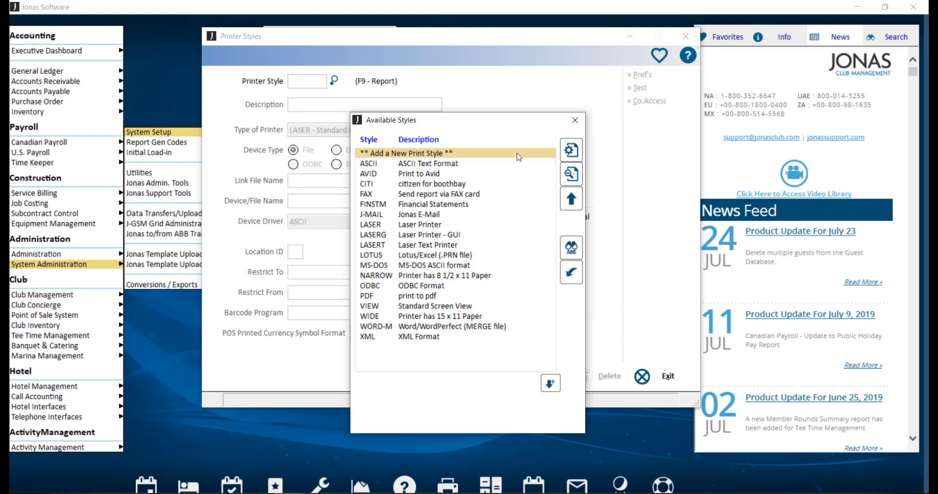
mouse_move(460, 225)
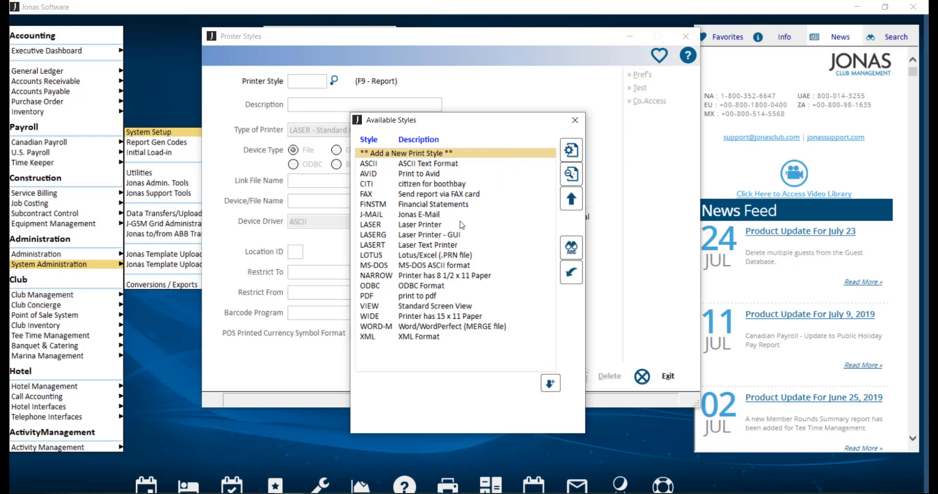
- Load the LASER printer style and check its Standard Laser Printer type setting
double_click(369, 224)
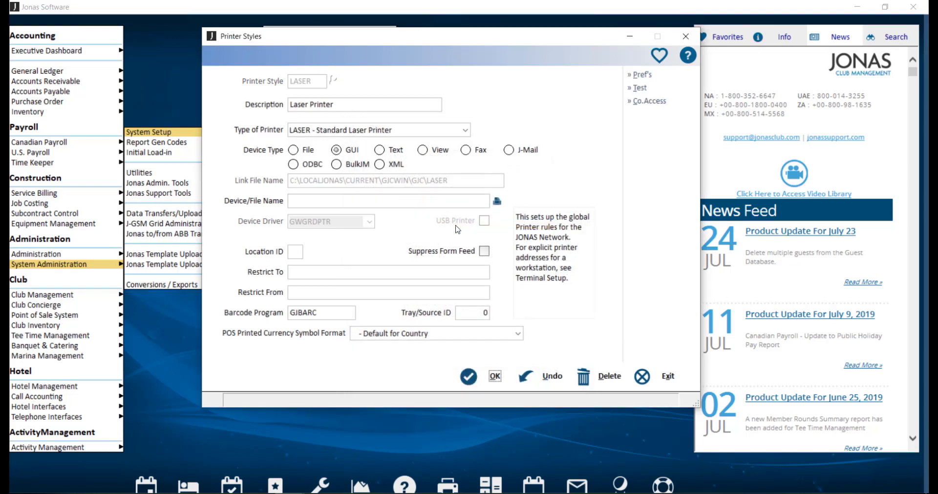
mouse_move(468, 197)
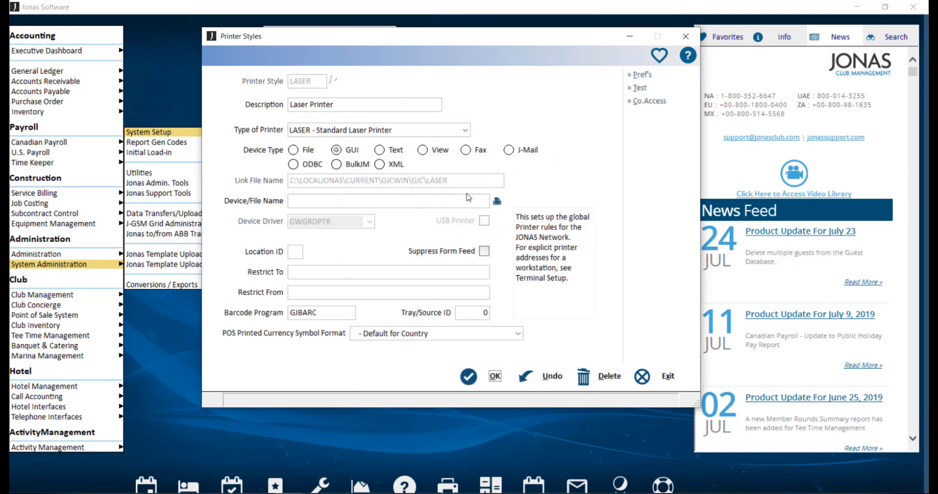
mouse_move(356, 84)
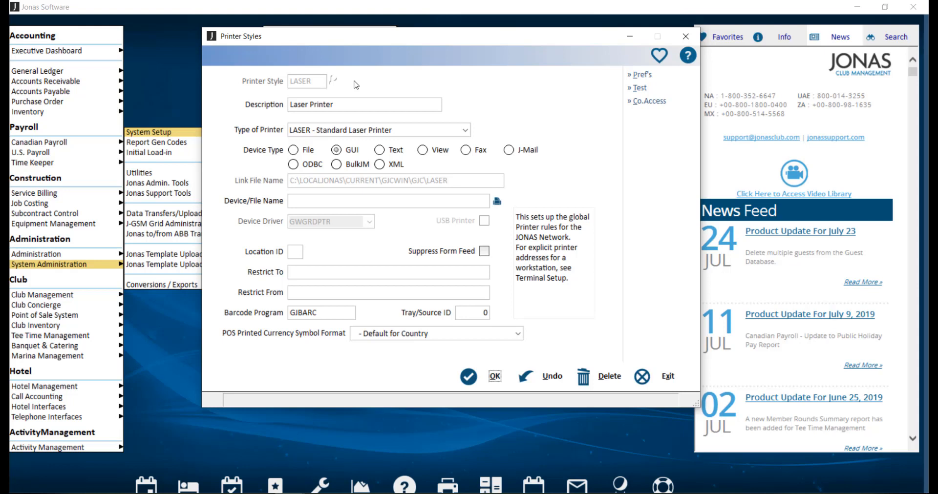
mouse_move(450, 105)
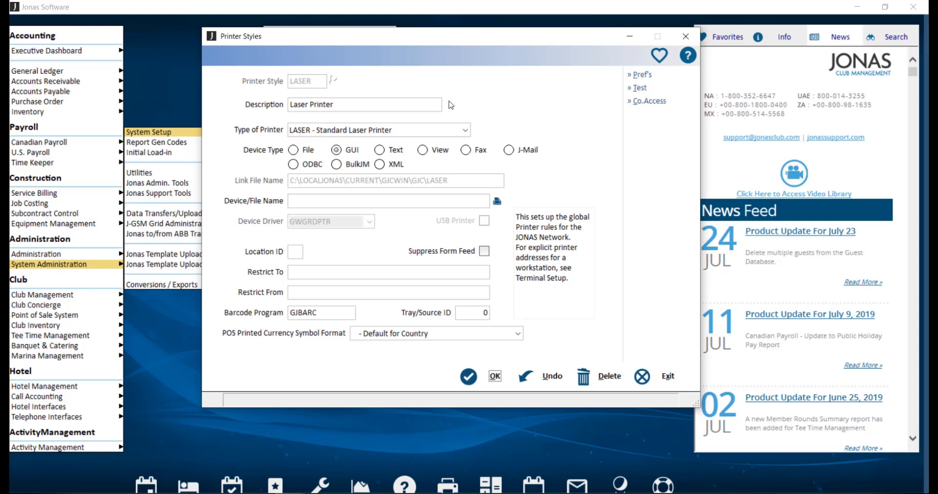
mouse_move(484, 132)
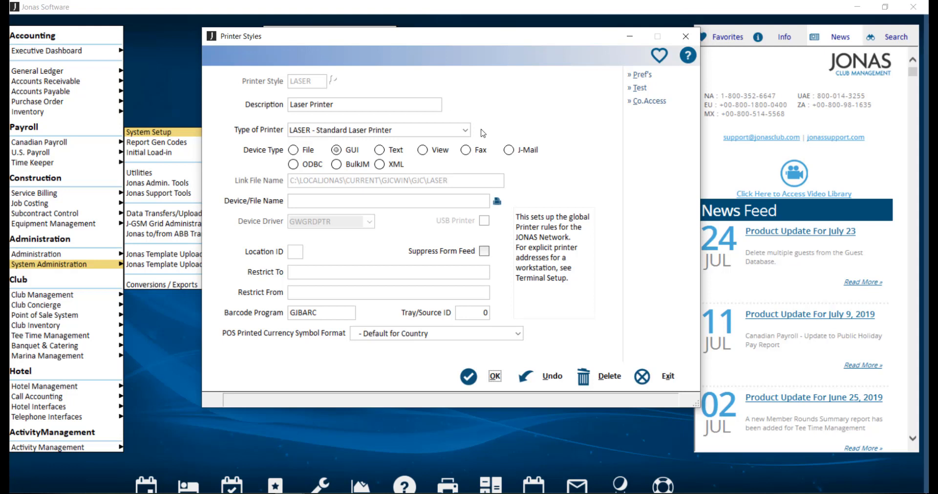
left_click(465, 130)
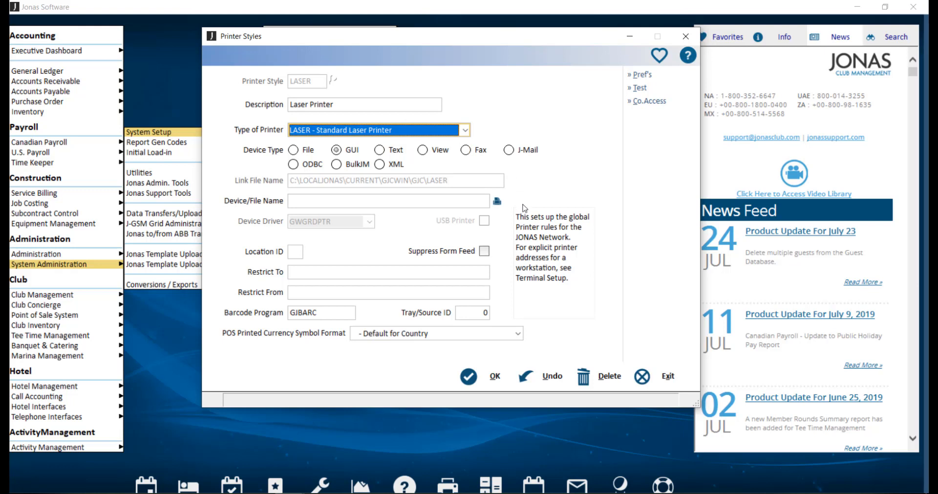
mouse_move(513, 206)
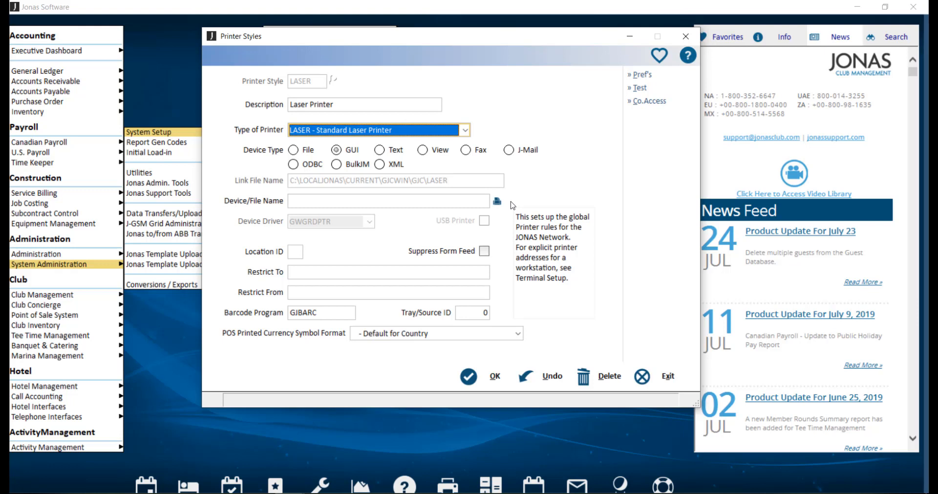
mouse_move(389, 217)
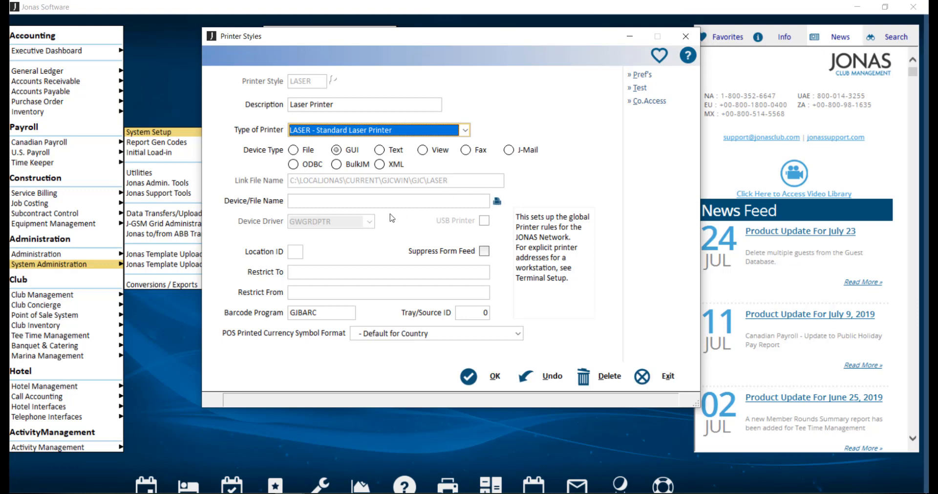
mouse_move(382, 222)
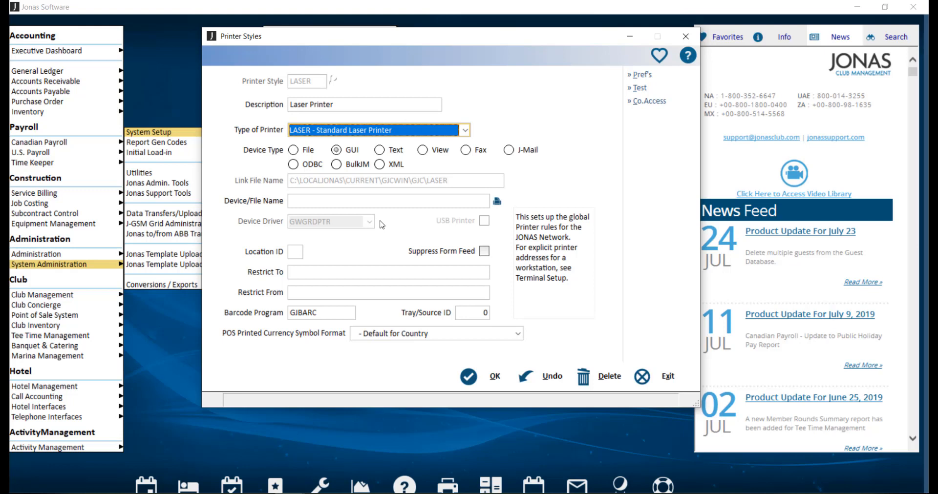
- Switch the LASER style to the Text device type with the POS_EPSN.T88 driver
left_click(379, 150)
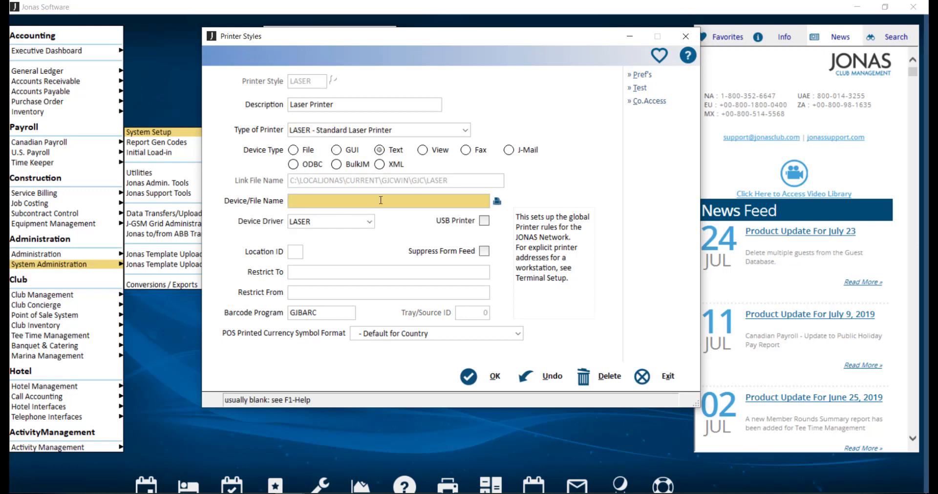
left_click(369, 222)
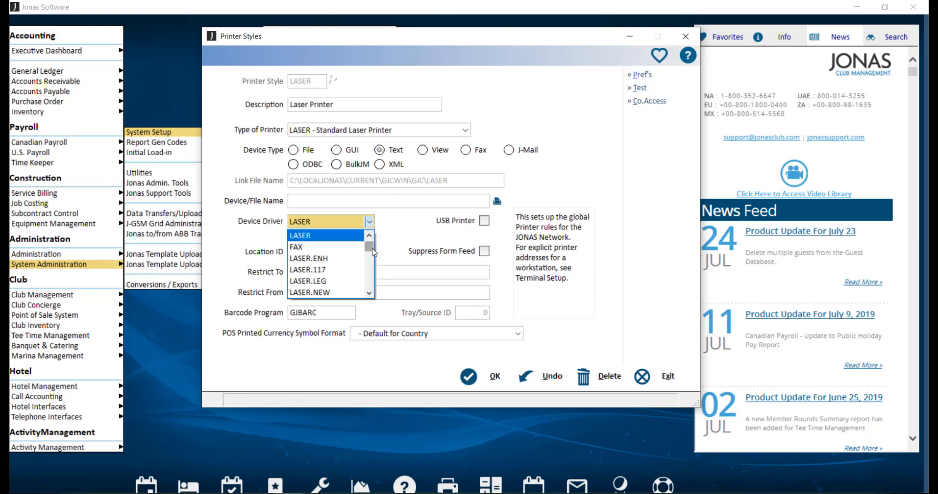
scroll("down", 3)
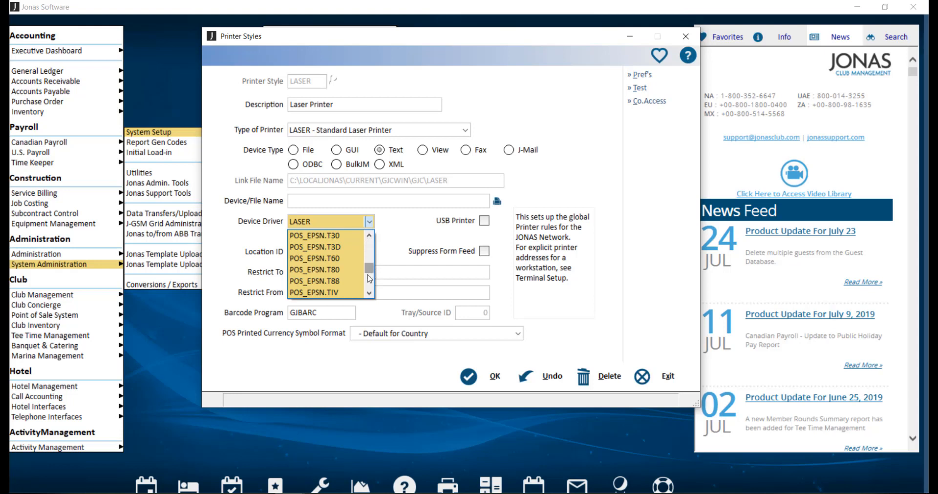
left_click(313, 281)
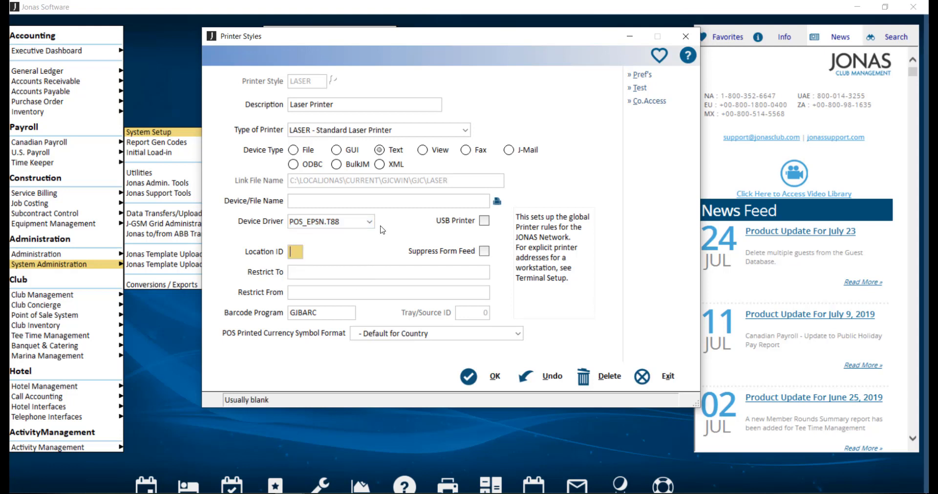
mouse_move(269, 244)
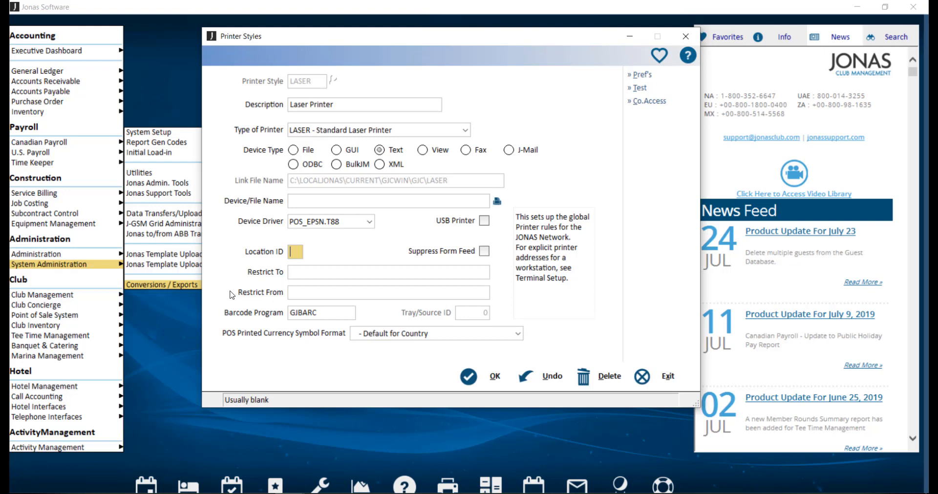
mouse_move(640, 75)
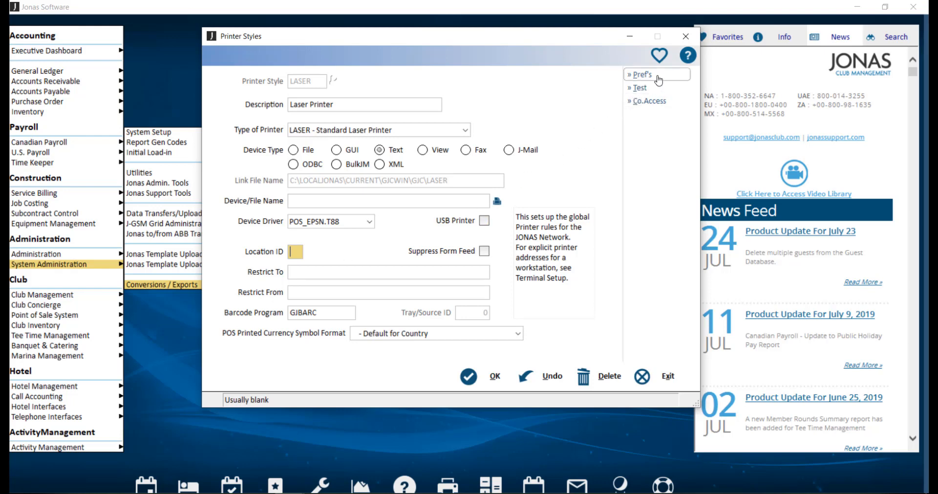
- Review the Text Style Preferences, then return the style to the GUI device type with GWGRDPTR
left_click(639, 75)
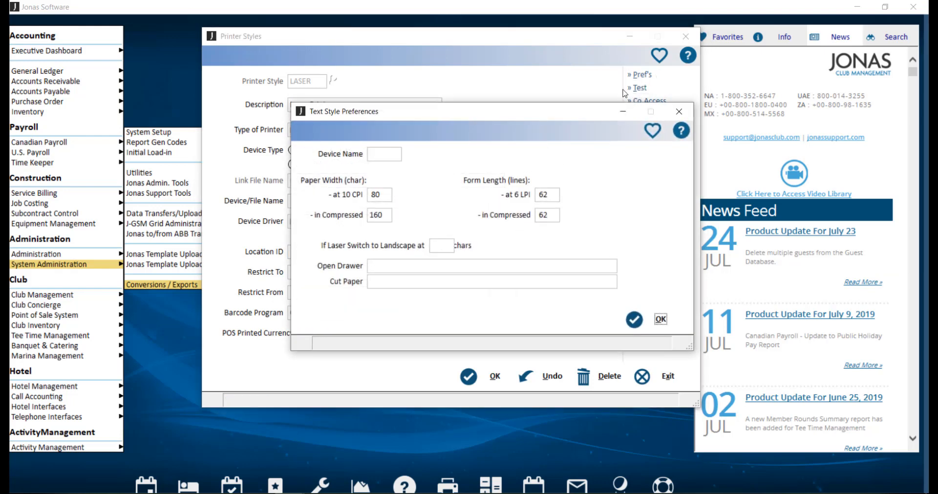
mouse_move(583, 165)
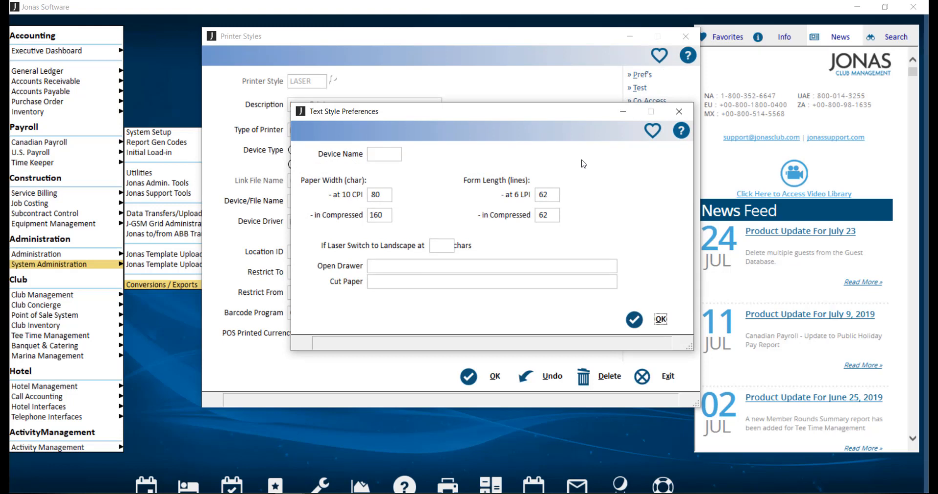
mouse_move(302, 274)
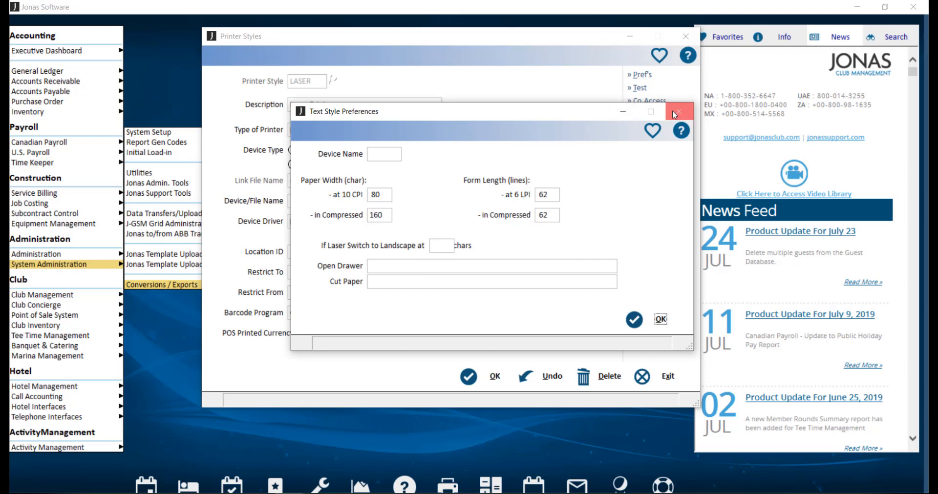
left_click(678, 111)
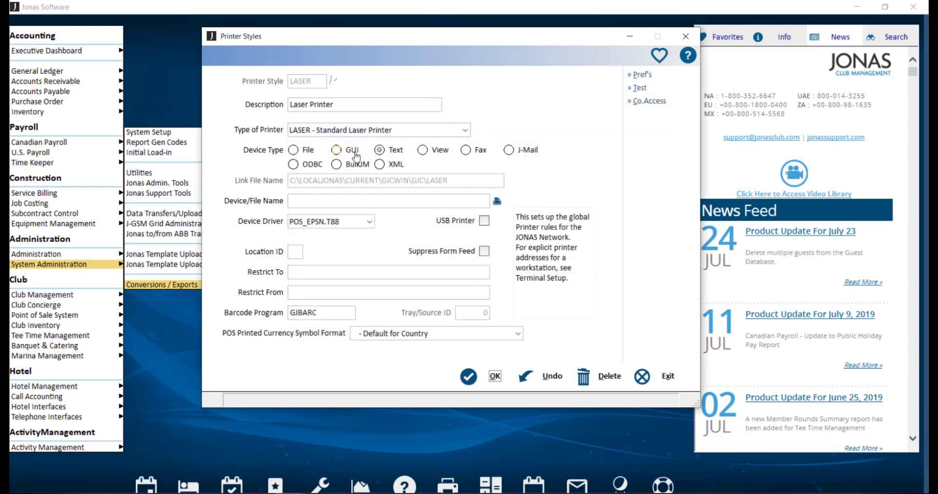
left_click(336, 150)
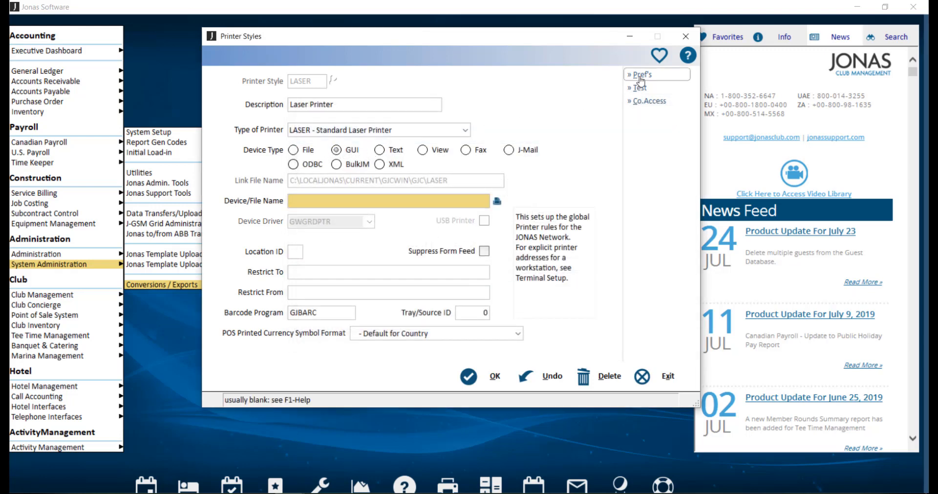
left_click(640, 74)
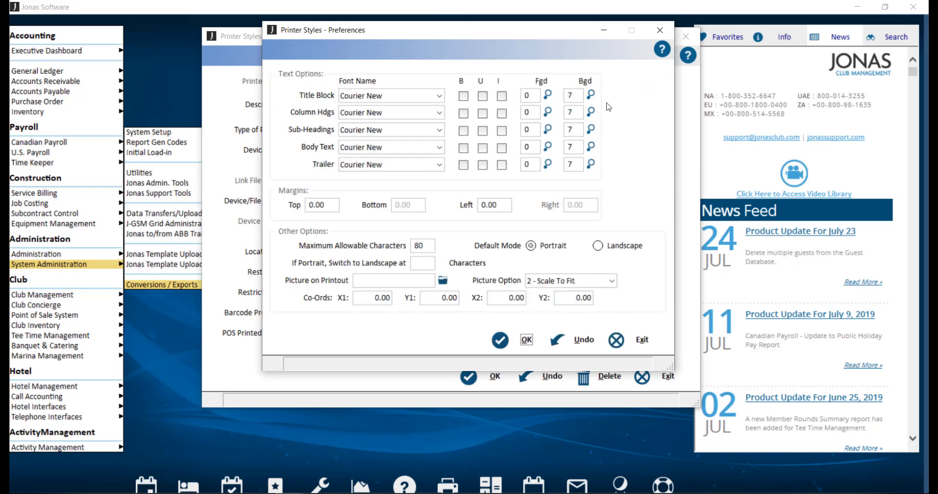
mouse_move(364, 74)
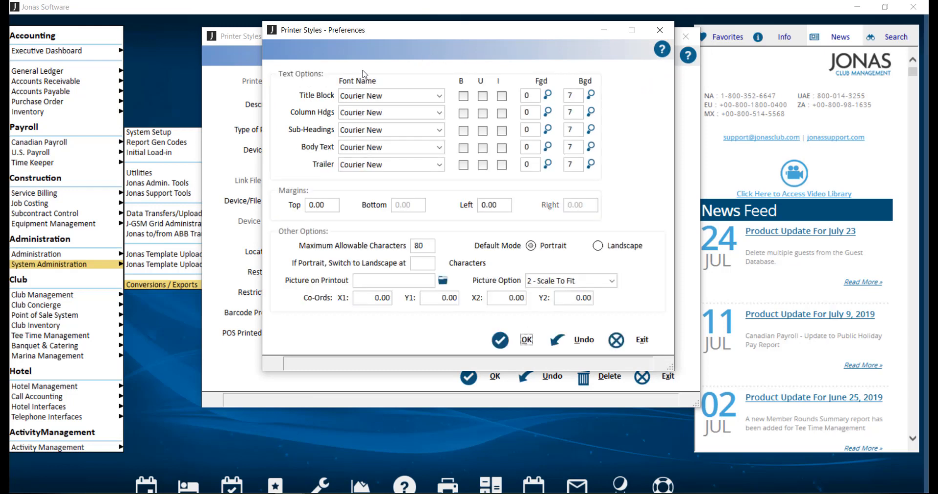
mouse_move(444, 60)
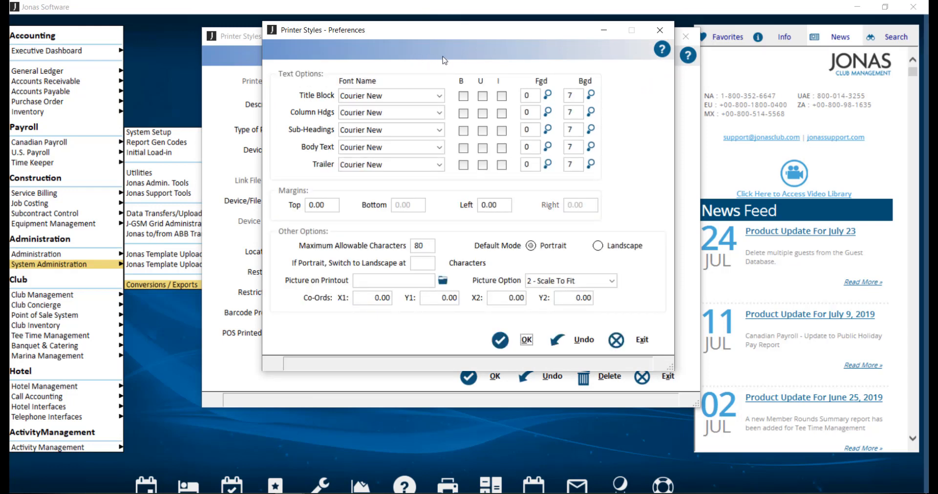
mouse_move(505, 75)
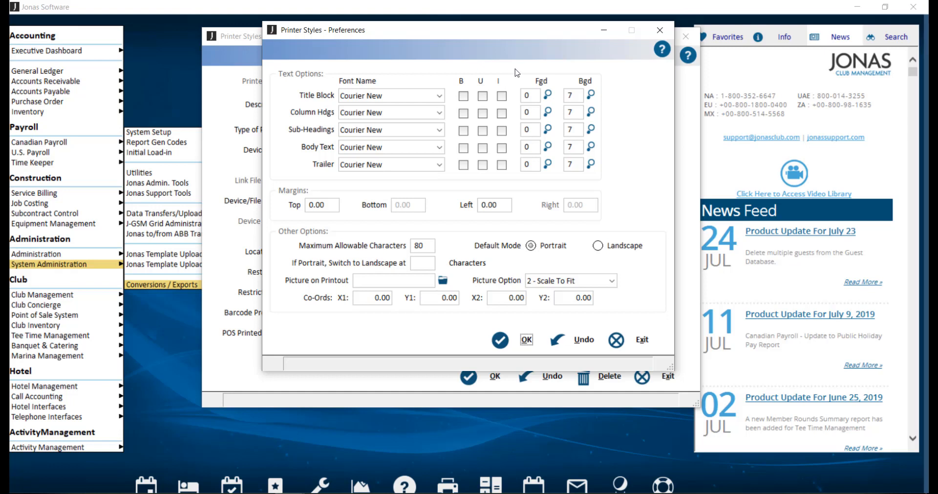
mouse_move(539, 82)
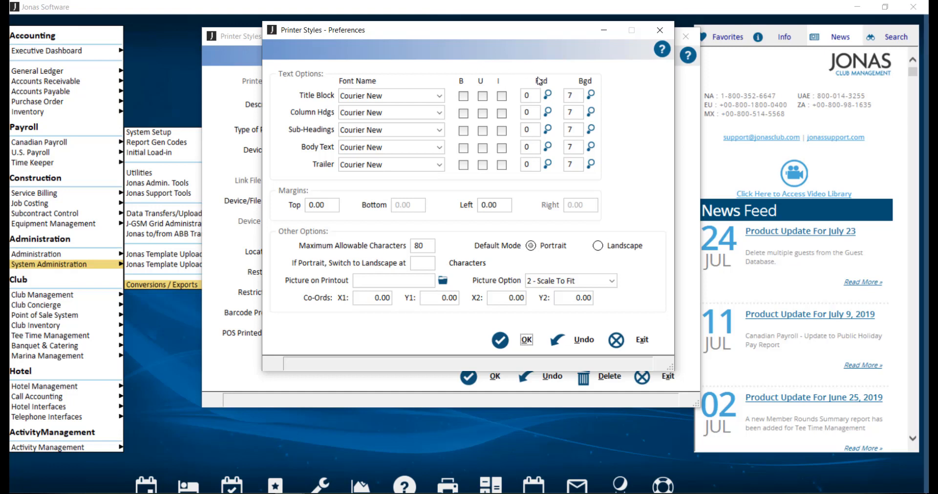
mouse_move(565, 84)
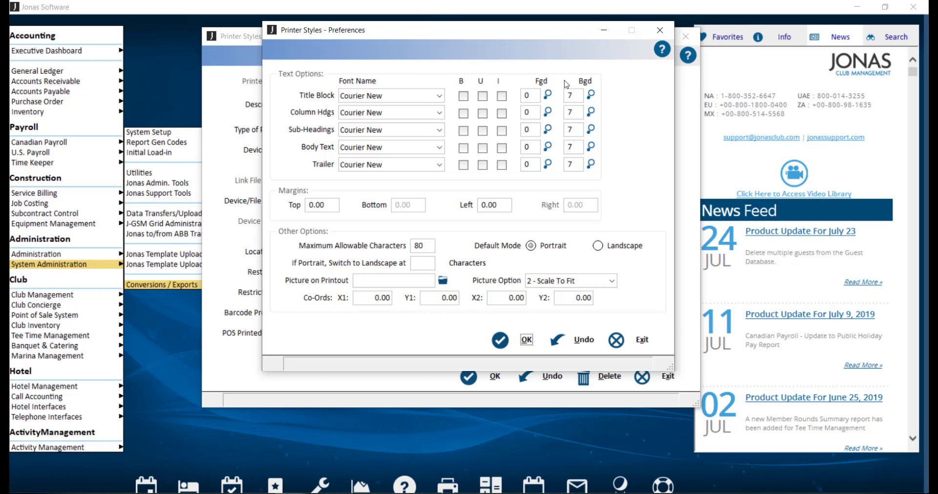
mouse_move(522, 66)
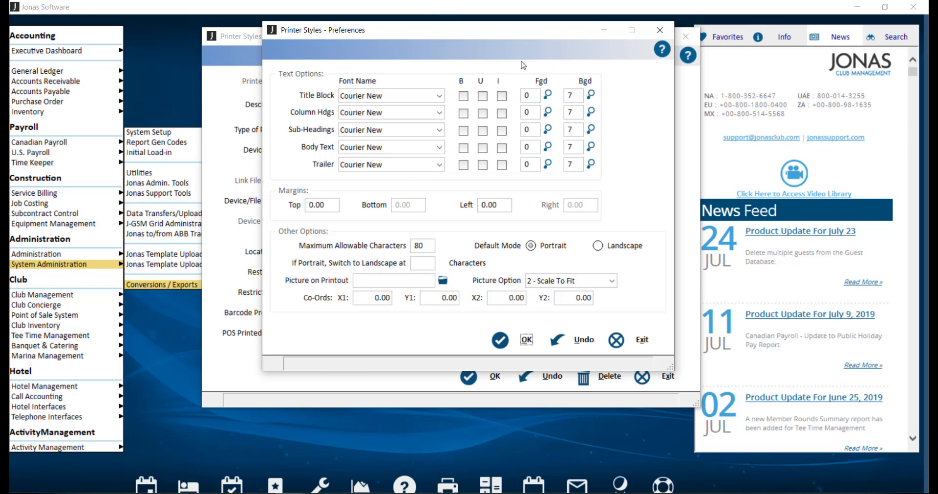
mouse_move(436, 79)
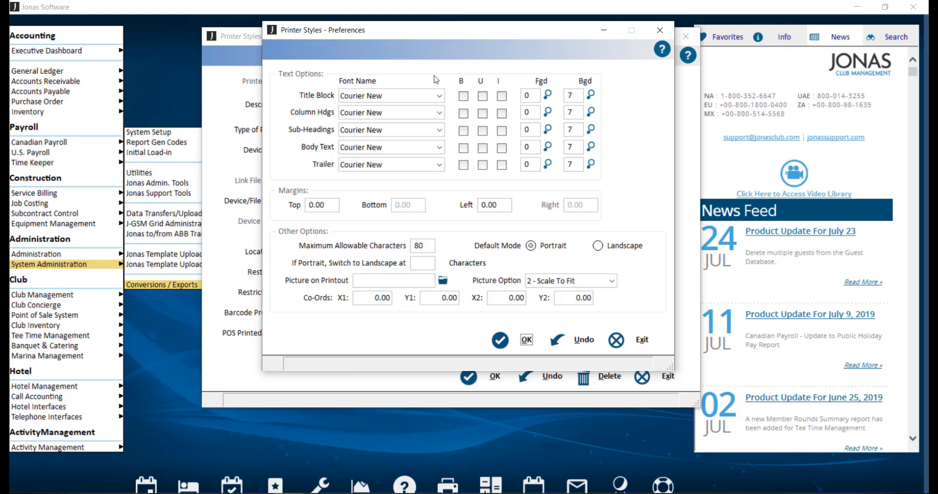
mouse_move(362, 86)
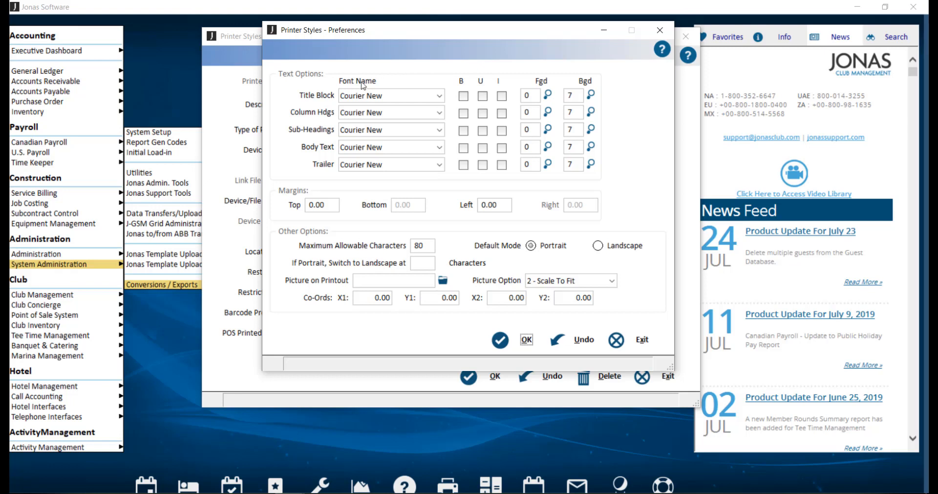
mouse_move(282, 102)
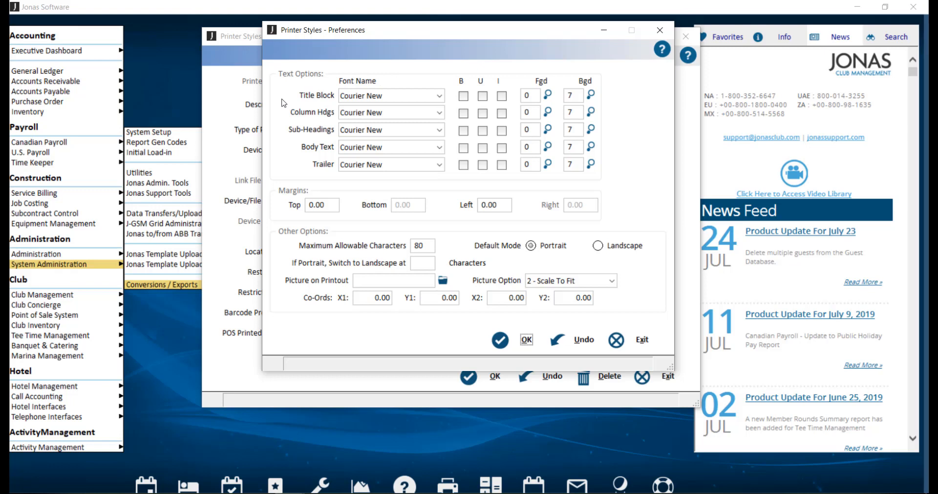
mouse_move(280, 135)
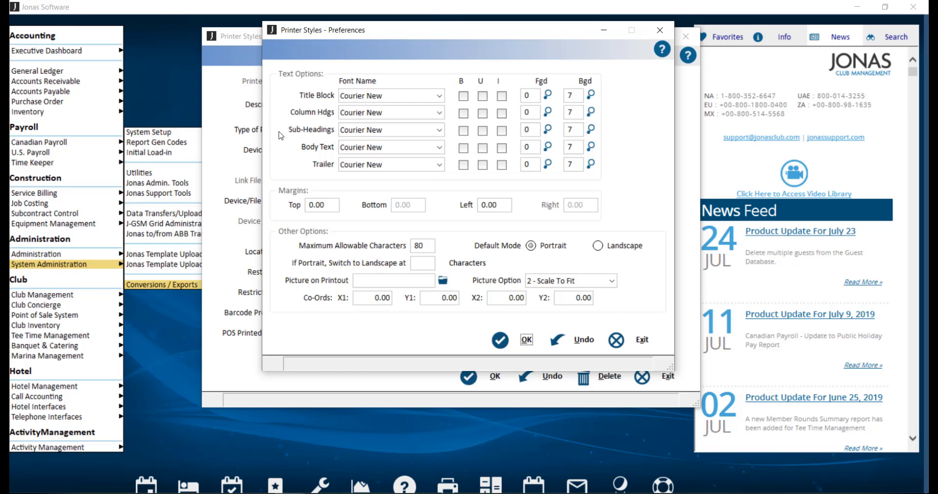
mouse_move(282, 135)
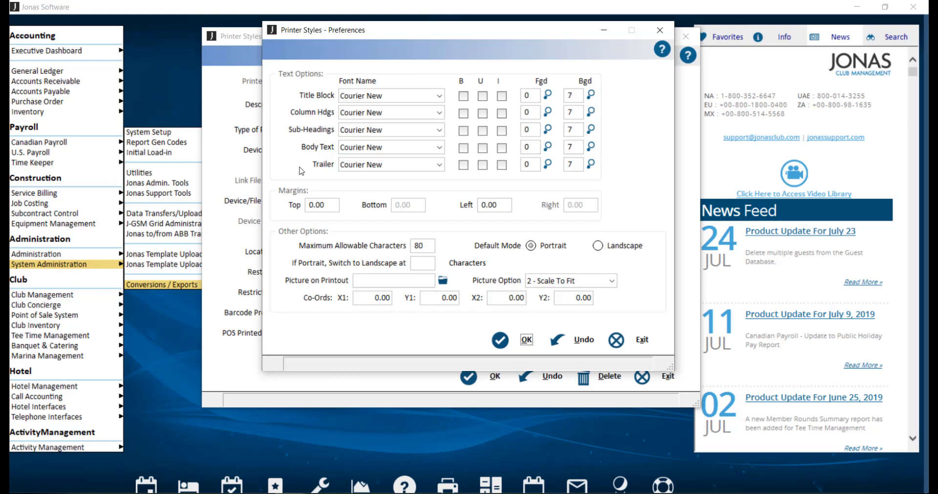
mouse_move(511, 321)
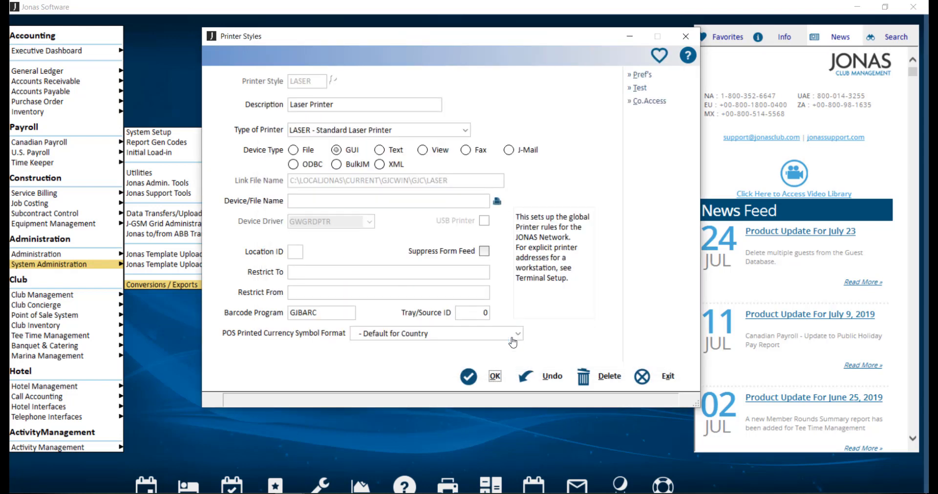
mouse_move(640, 87)
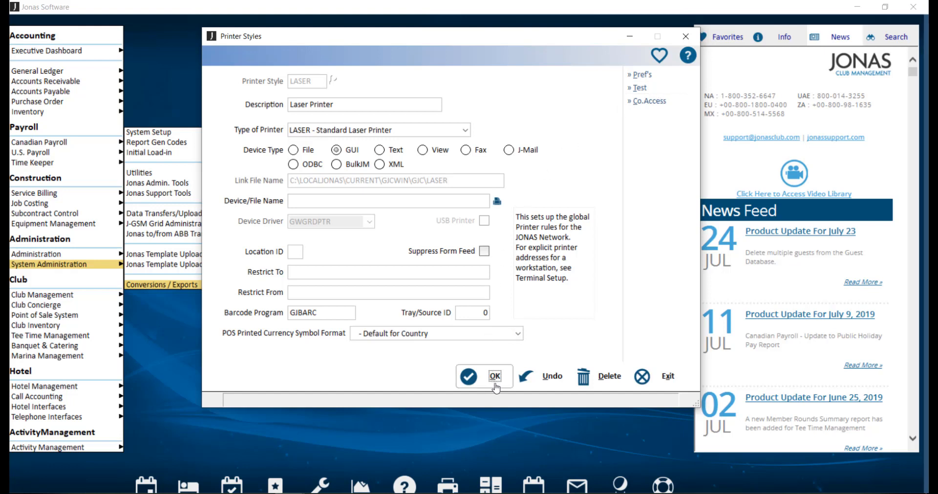
- Save the LASER printer style with its GUI settings and return to the main menu
left_click(494, 377)
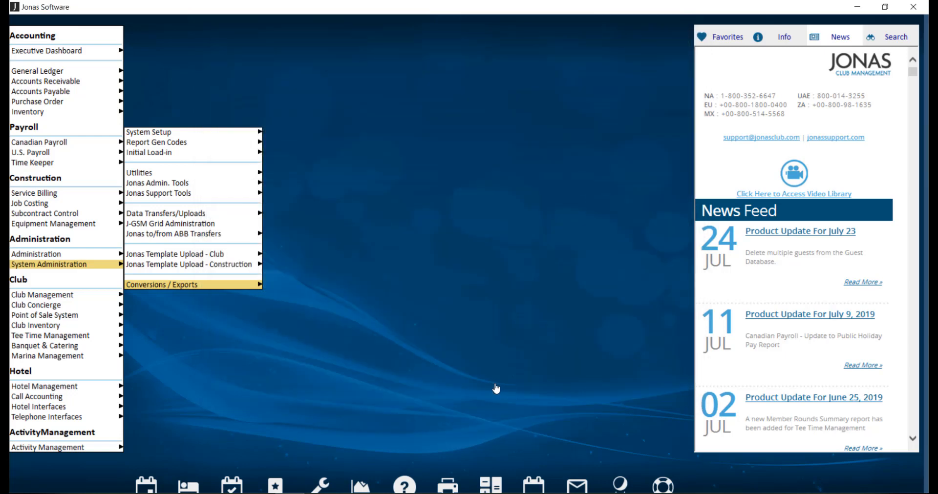
mouse_move(496, 389)
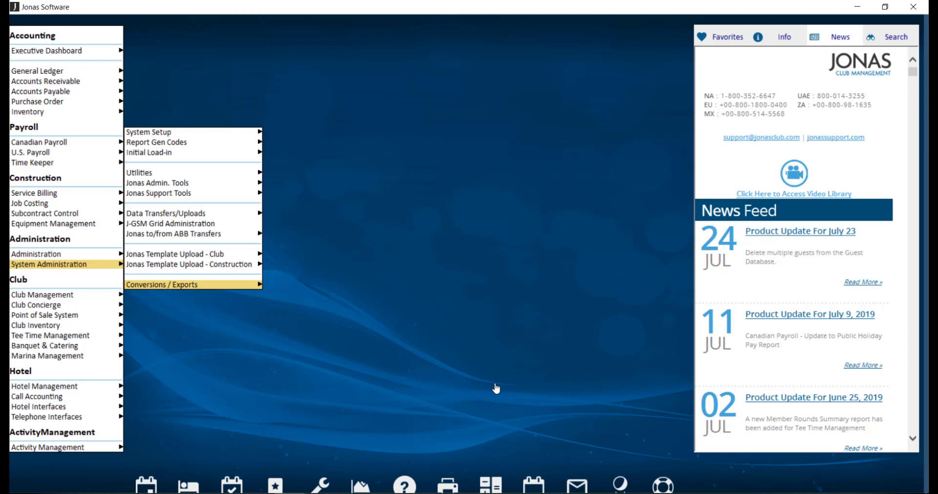
mouse_move(174, 132)
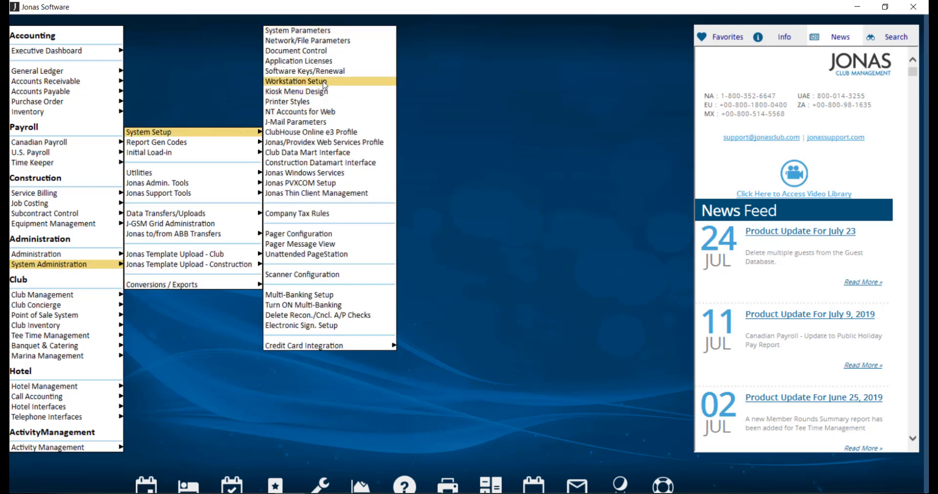
- Load Alyssa's workstation record (AR) in Workstation Setup from the workstation lookup
left_click(294, 81)
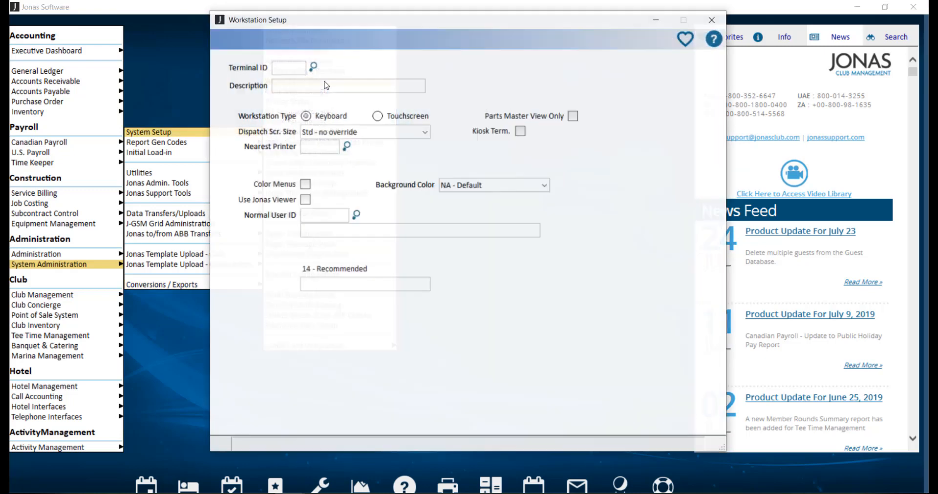
left_click(313, 68)
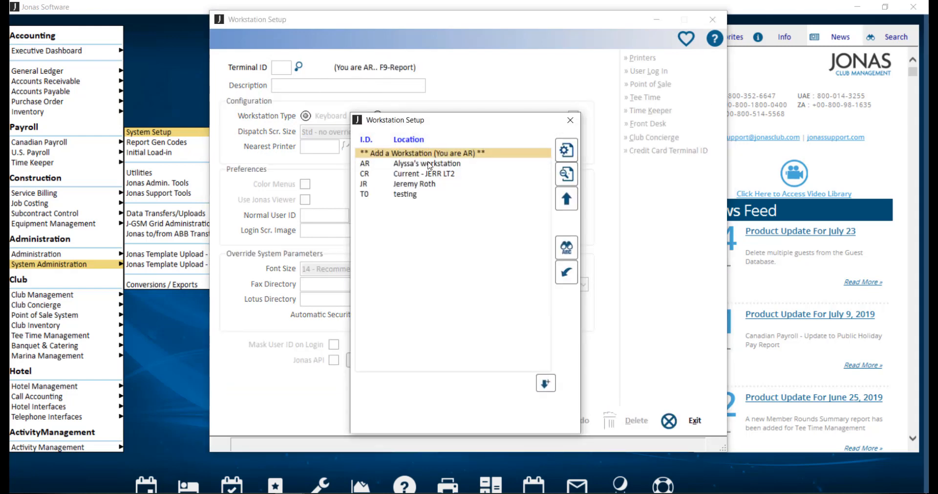
double_click(426, 163)
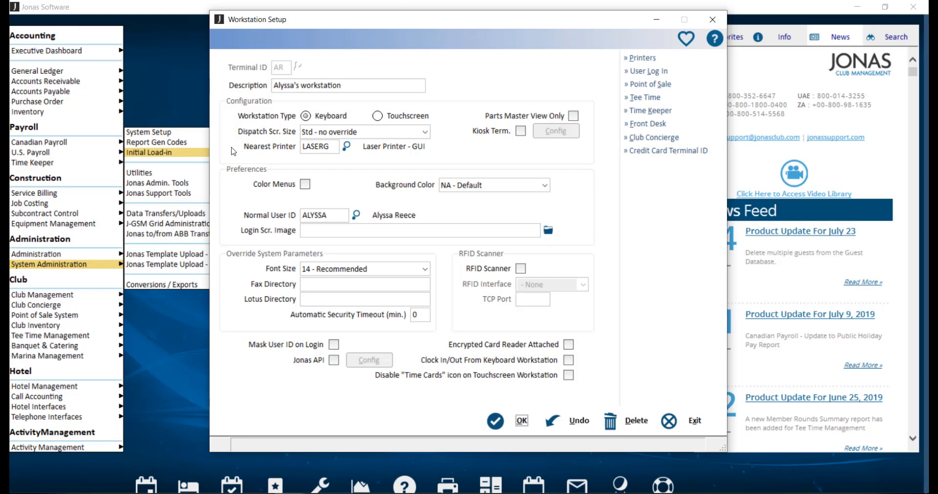
mouse_move(595, 98)
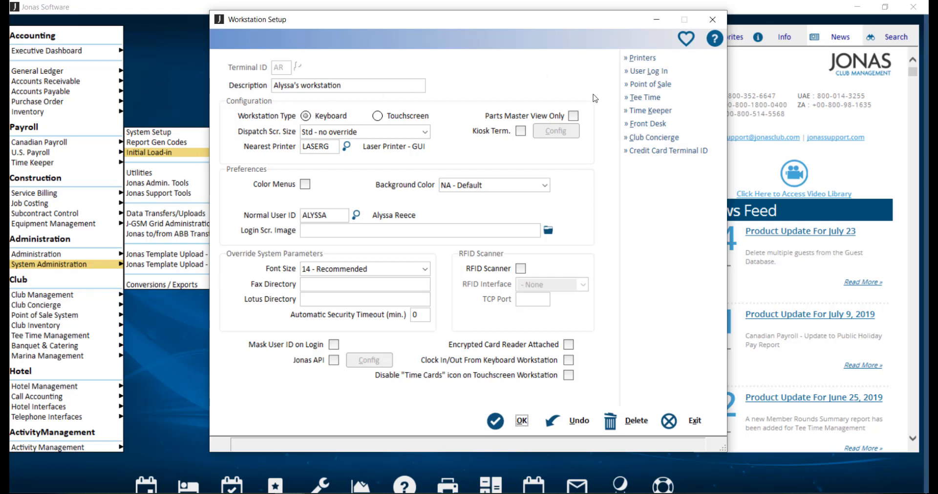
mouse_move(600, 124)
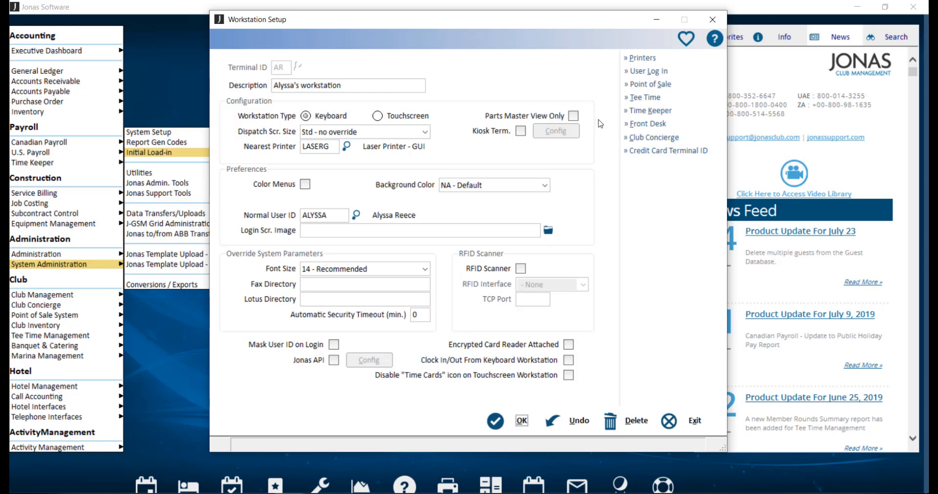
mouse_move(648, 84)
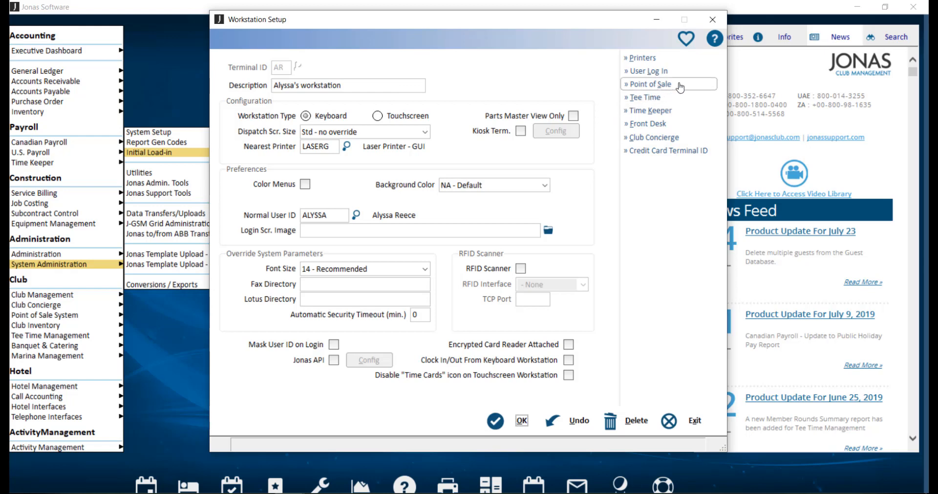
- Review Alyssa's Point of Sale and Tee Time settings (AVID tee sheet printer) and close them
left_click(649, 84)
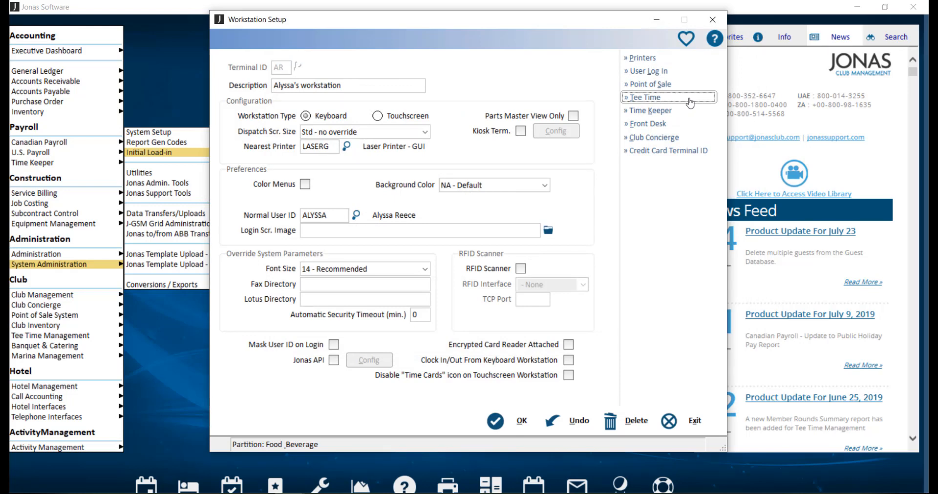
left_click(645, 96)
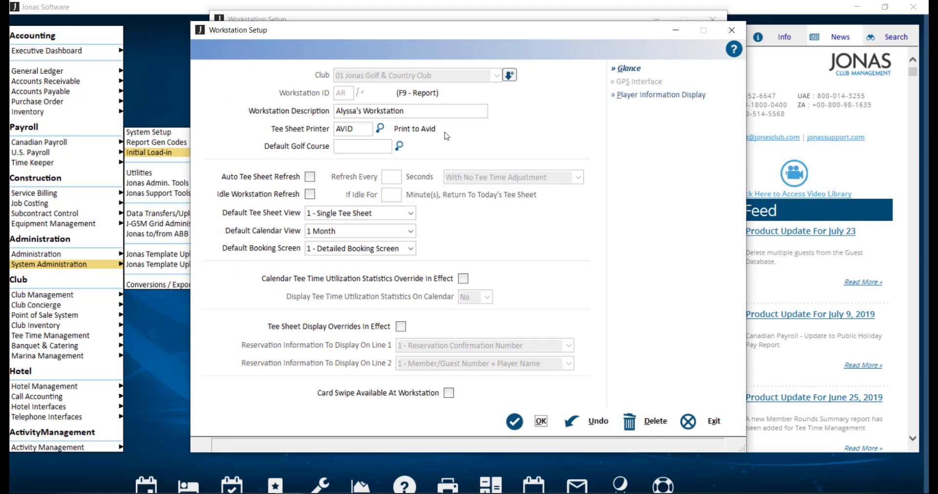
left_click(540, 421)
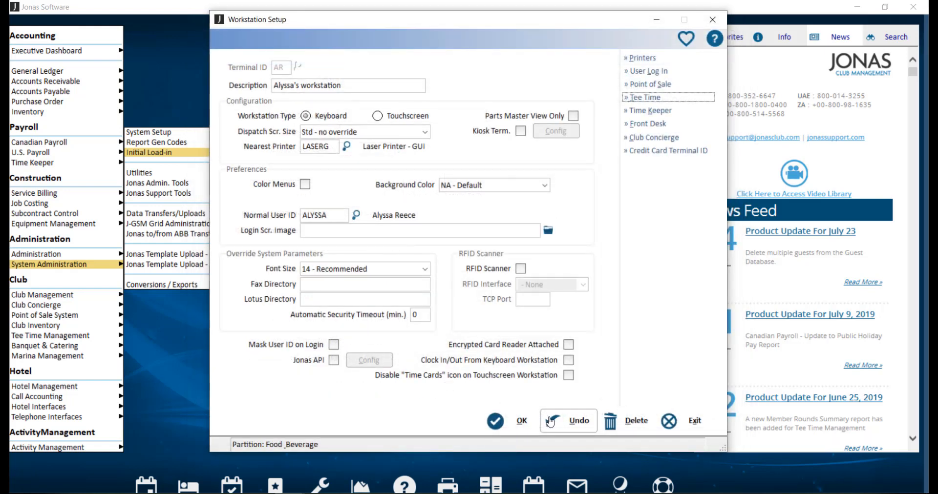
mouse_move(526, 424)
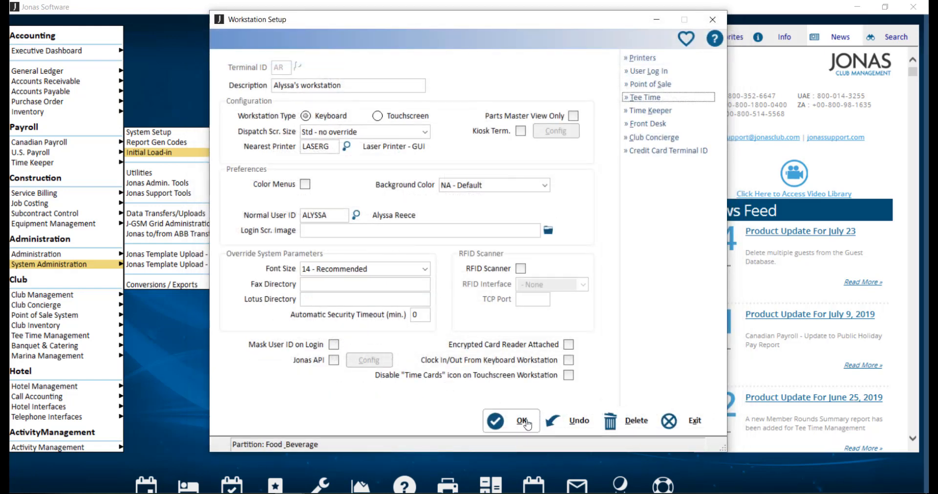